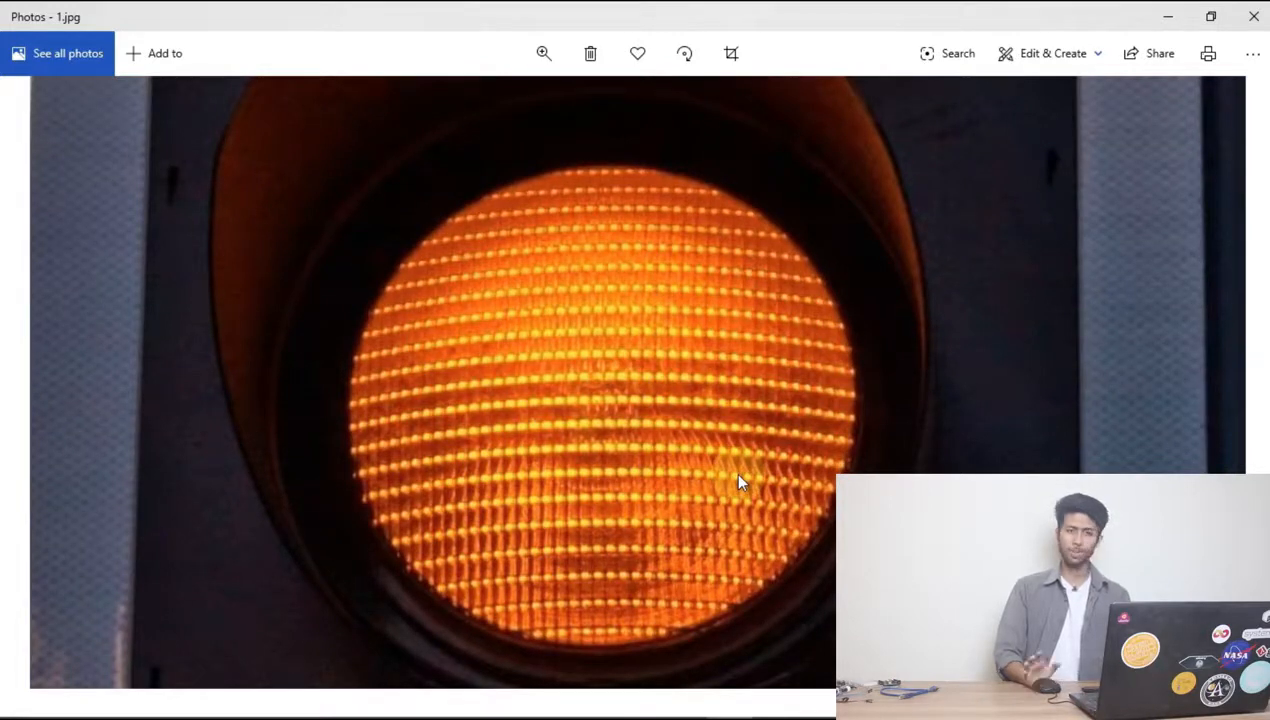
mouse_move(640, 436)
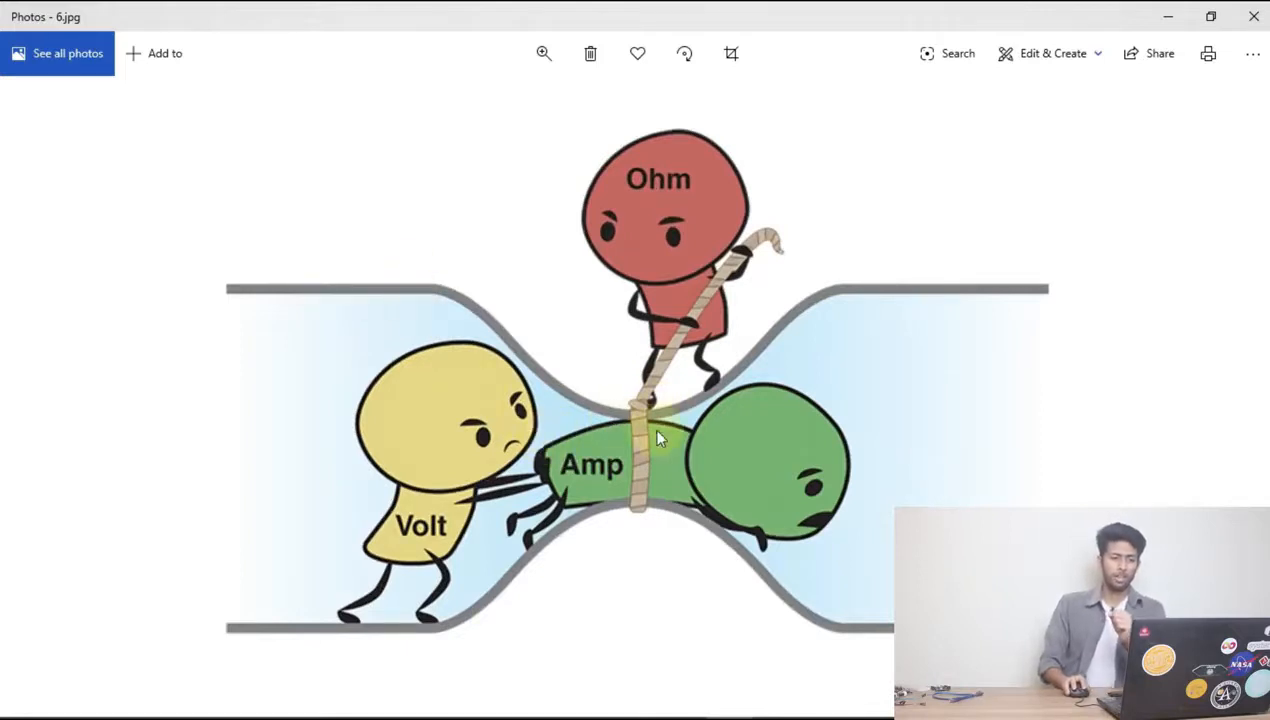
mouse_move(612, 206)
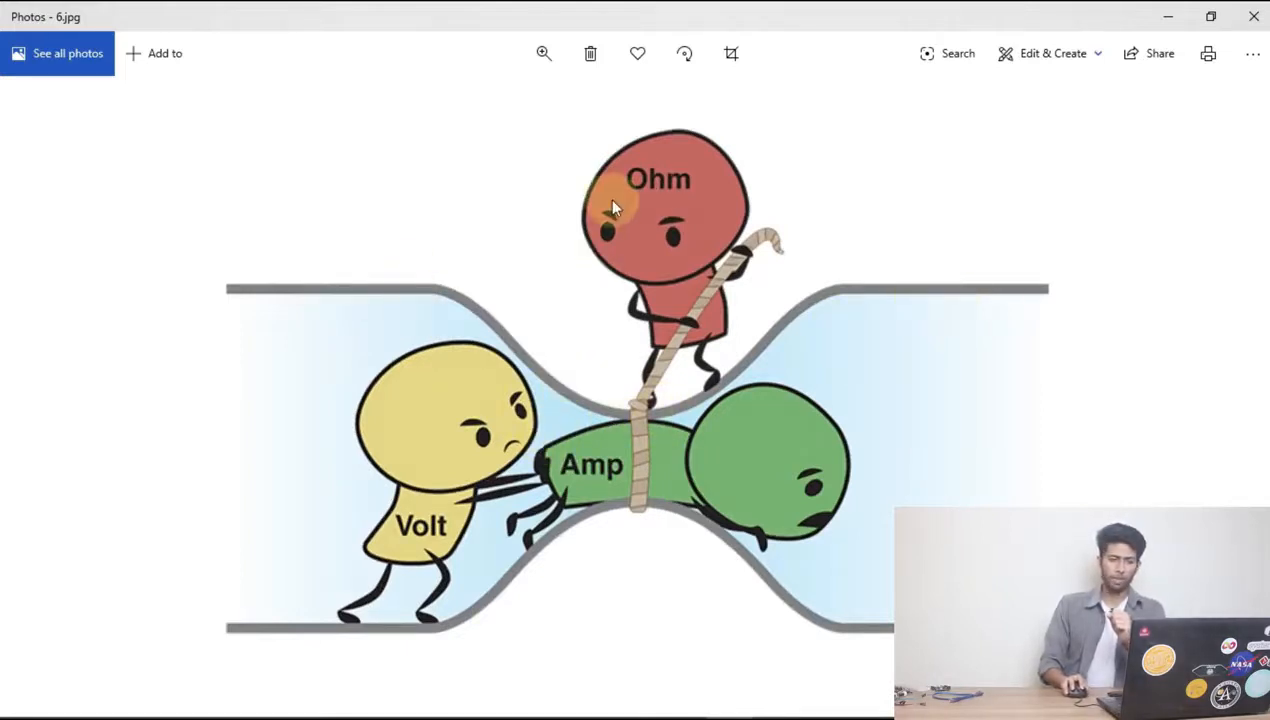
mouse_move(696, 256)
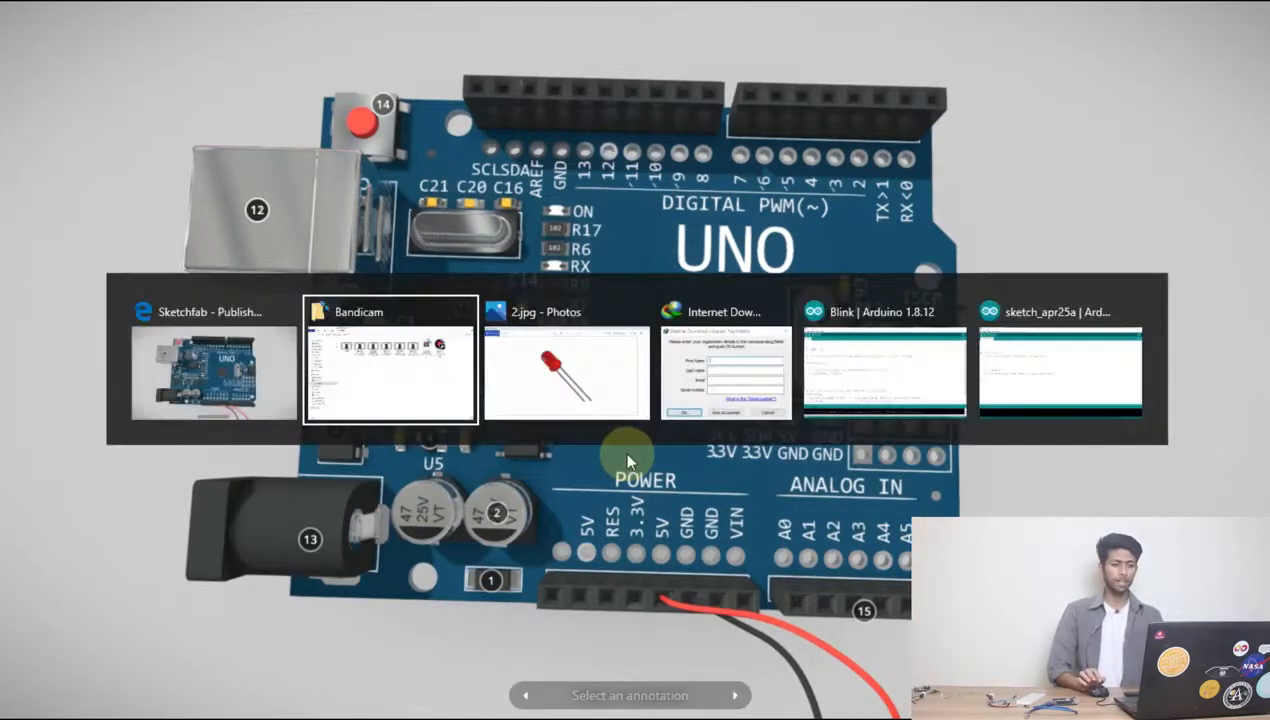
Step: Show the red LED picture 2.jpg, then return to the Sketchfab Uno model
click(564, 374)
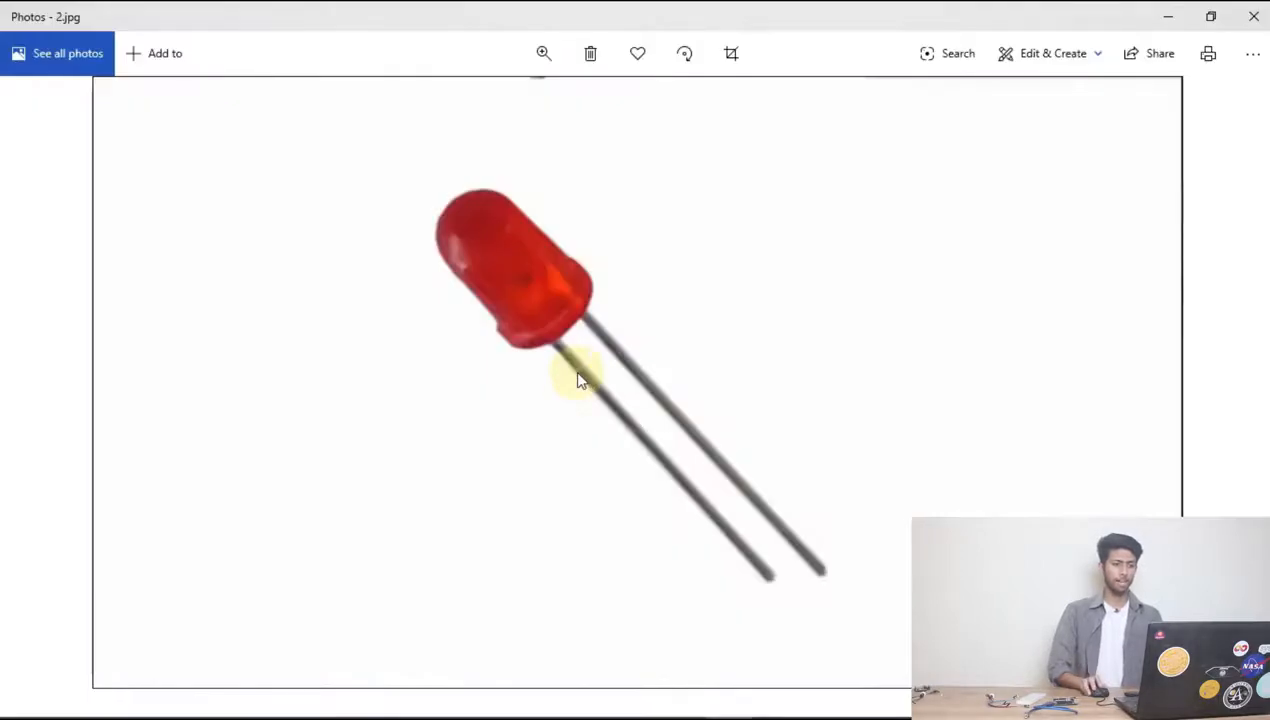
key(alt+tab)
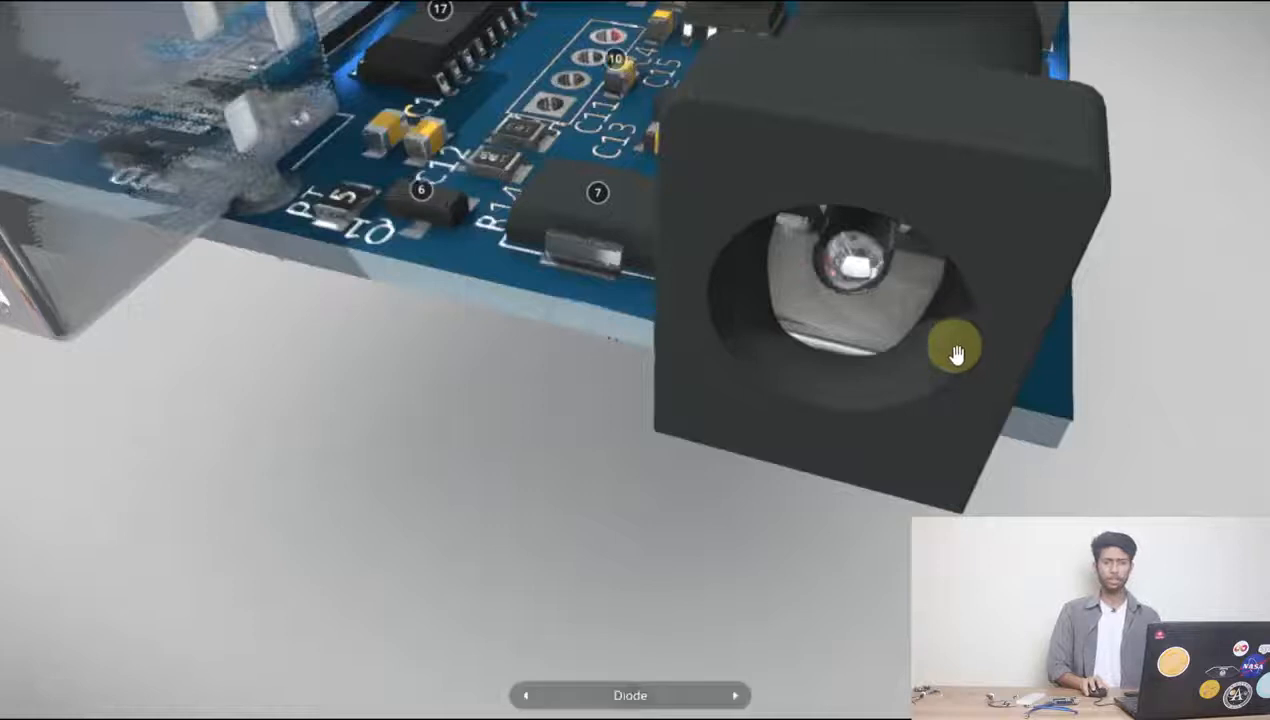
Step: Orbit the Uno board to view the DC power jack from another side
drag(956, 356, 848, 450)
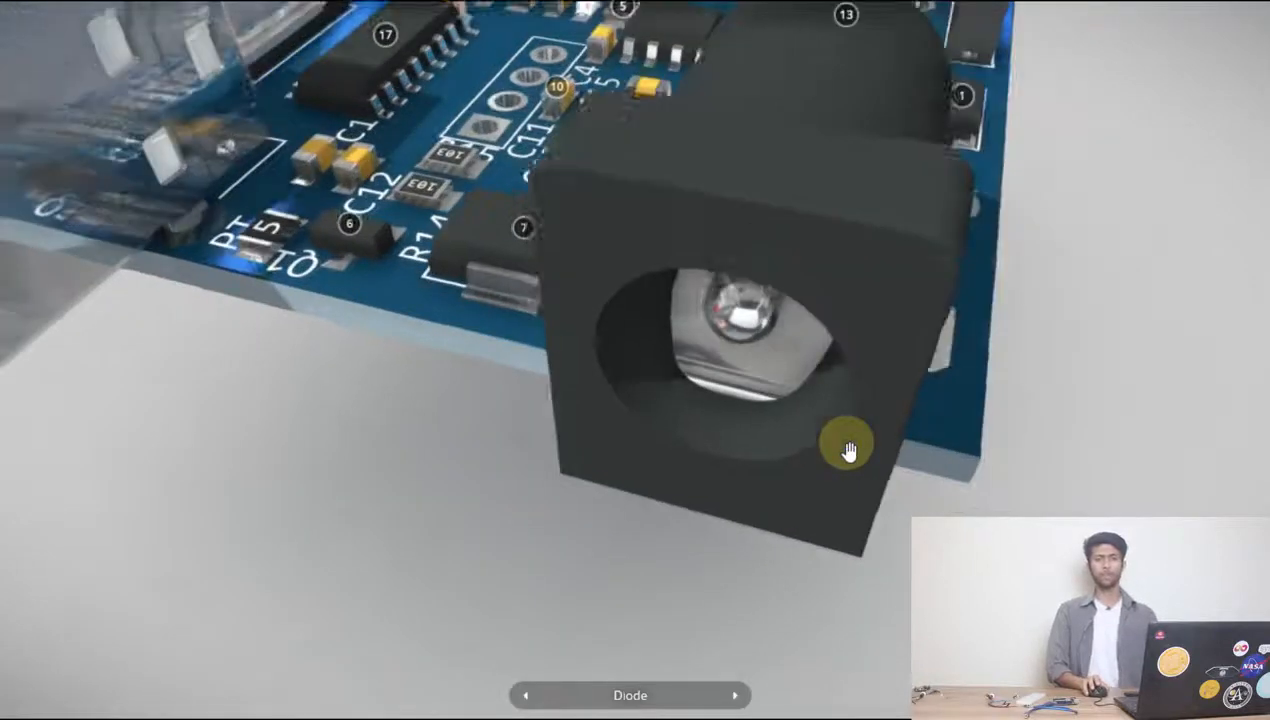